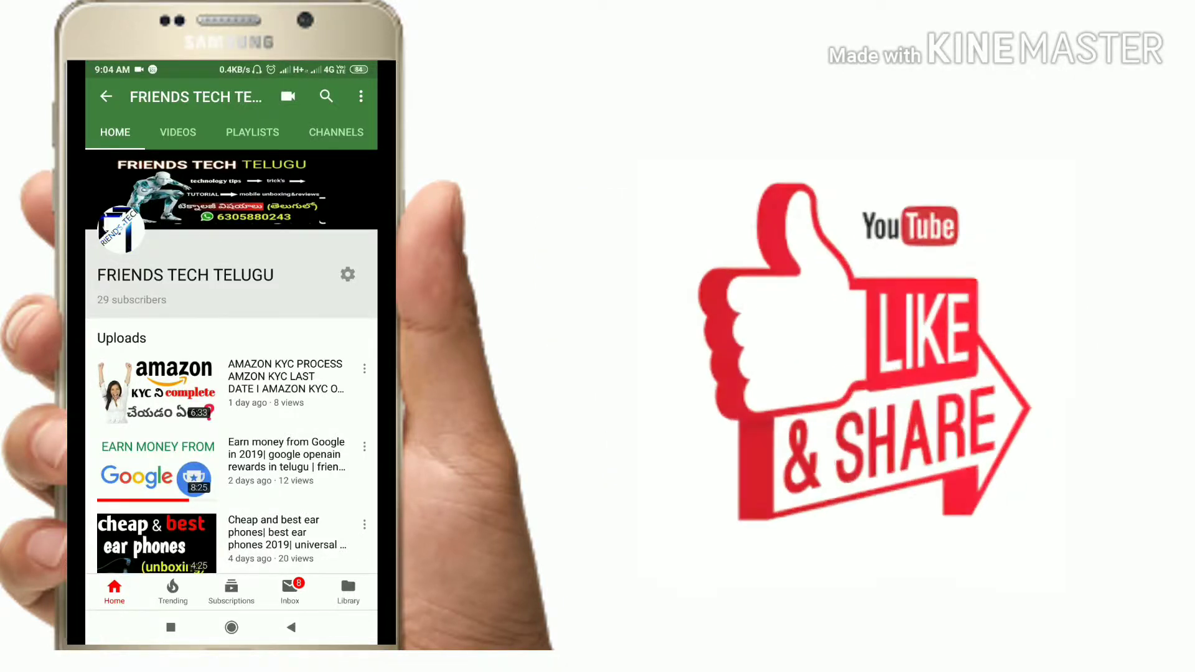
# Step: Search for subpals in Chrome and load the SubPals landing page
pyautogui.scroll(3)
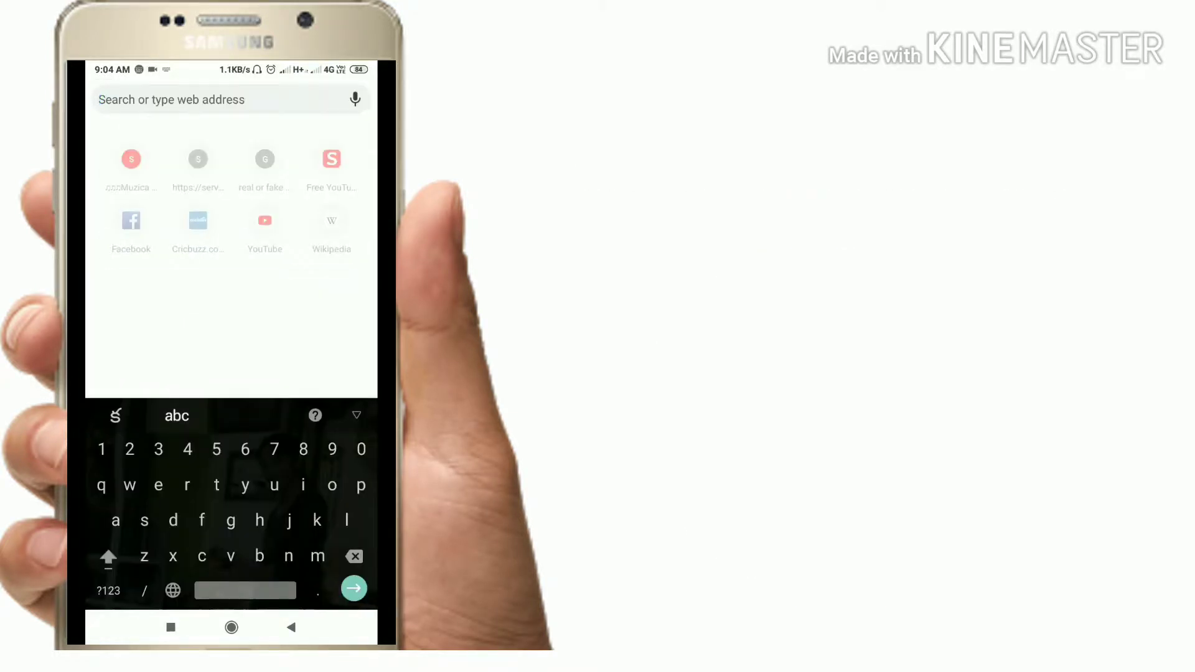
pyautogui.write('subpals')
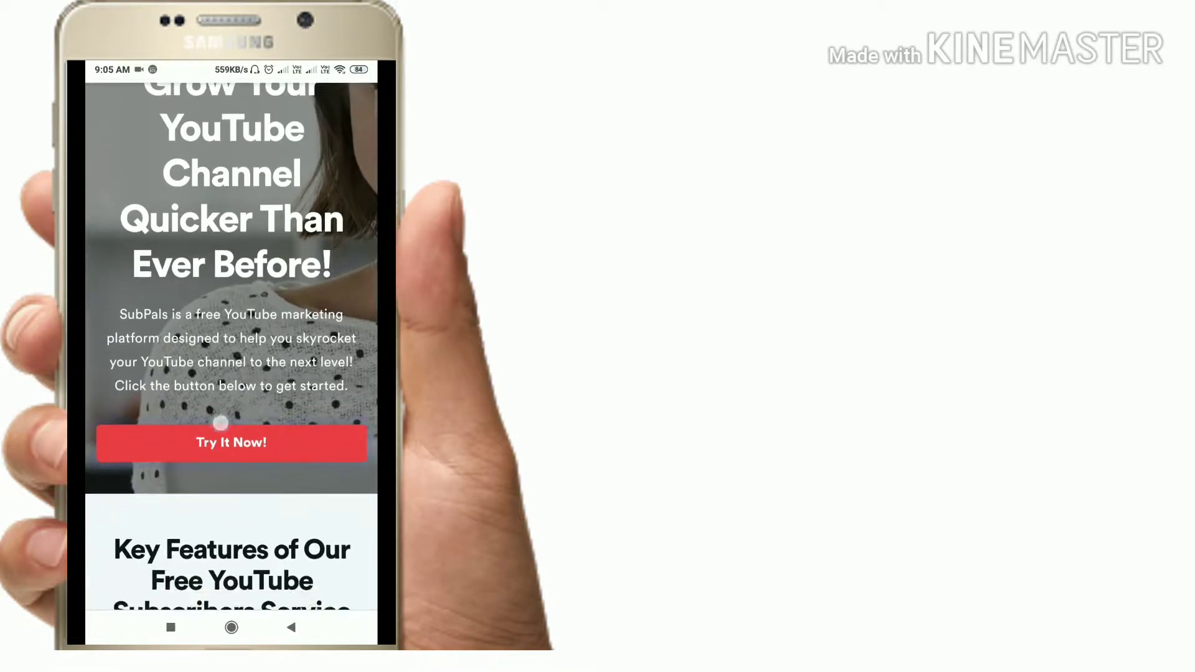
# Step: Start Try It Now and submit the pasted channel ID via LET ME IN NOW
pyautogui.click(231, 443)
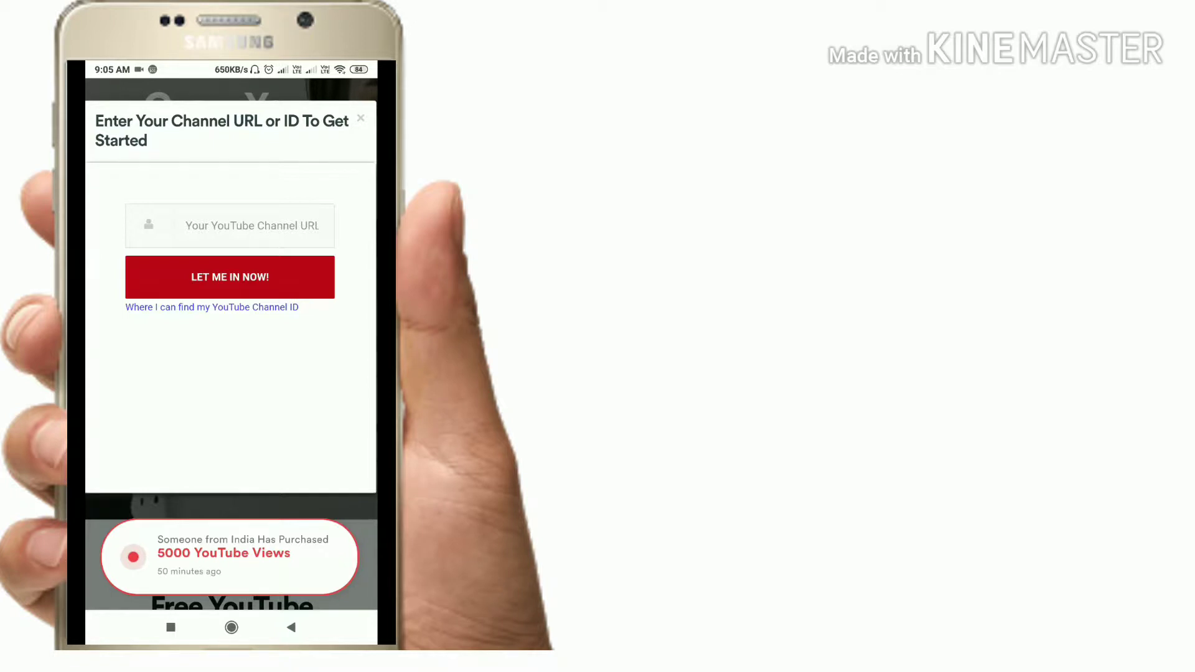
pyautogui.moveTo(229, 72); pyautogui.dragTo(229, 305)
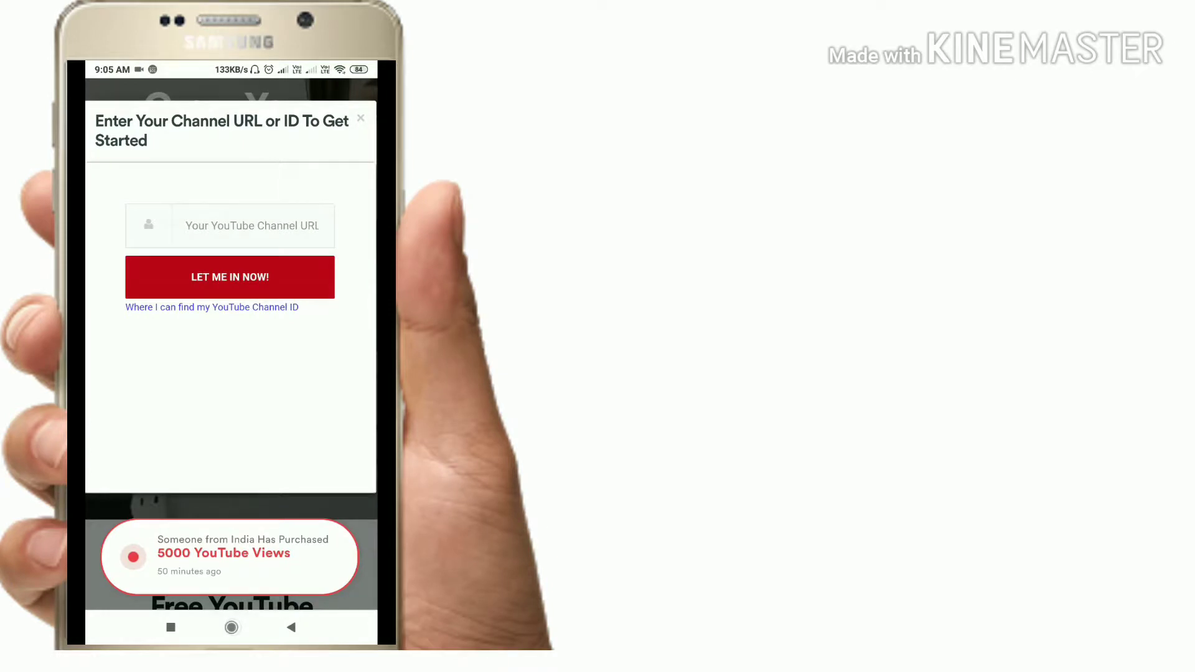
pyautogui.click(229, 226)
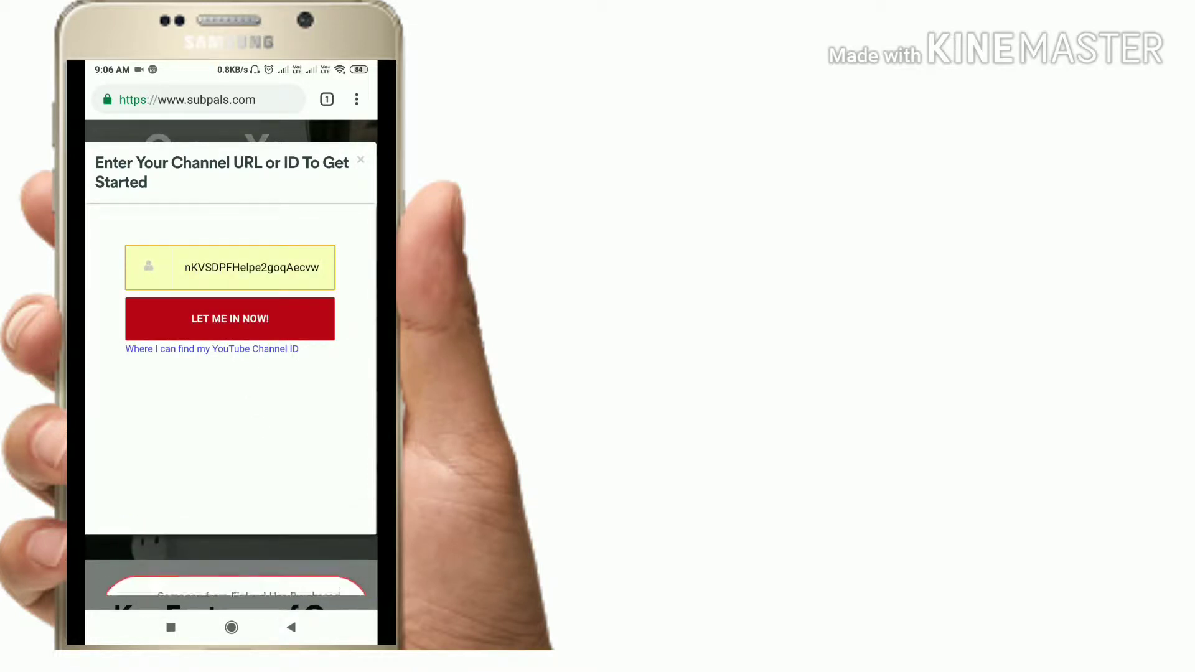
pyautogui.click(229, 319)
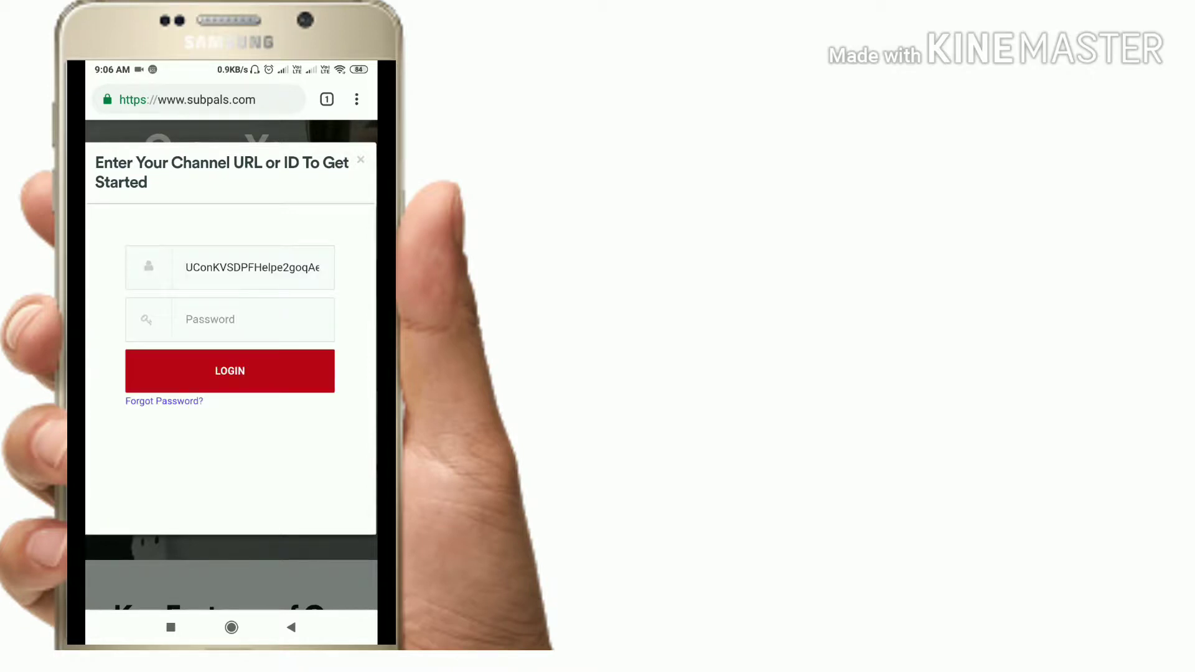
# Step: Enter the password and log in to reach the SubPals plans page
pyautogui.click(229, 320)
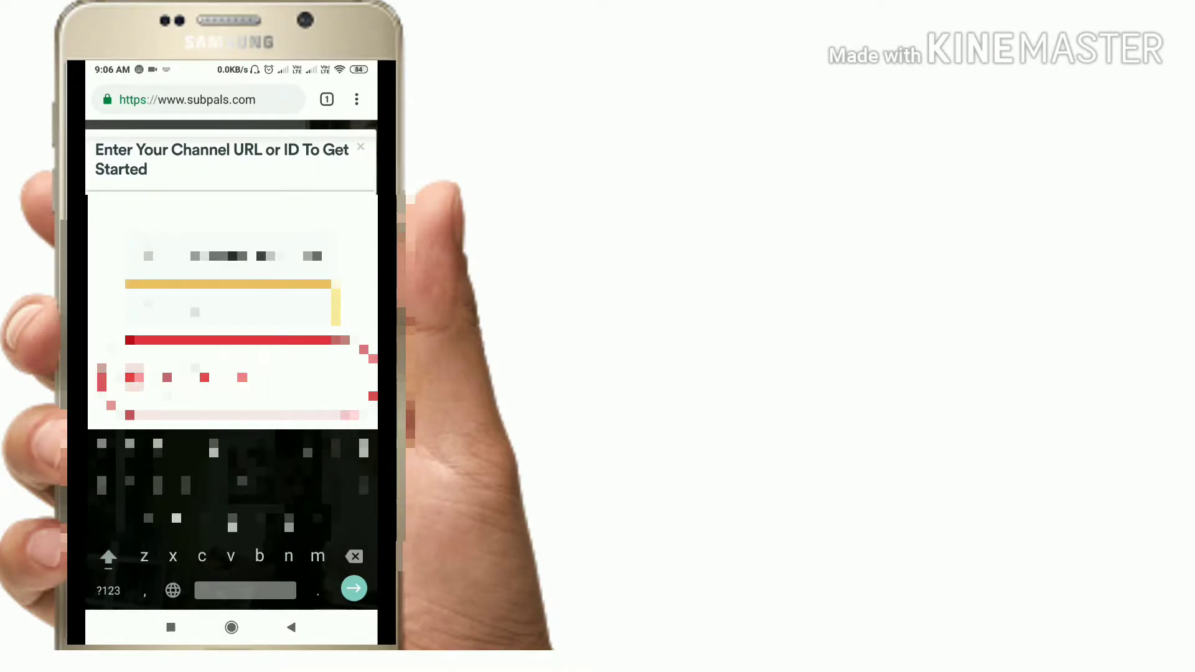
pyautogui.click(107, 590)
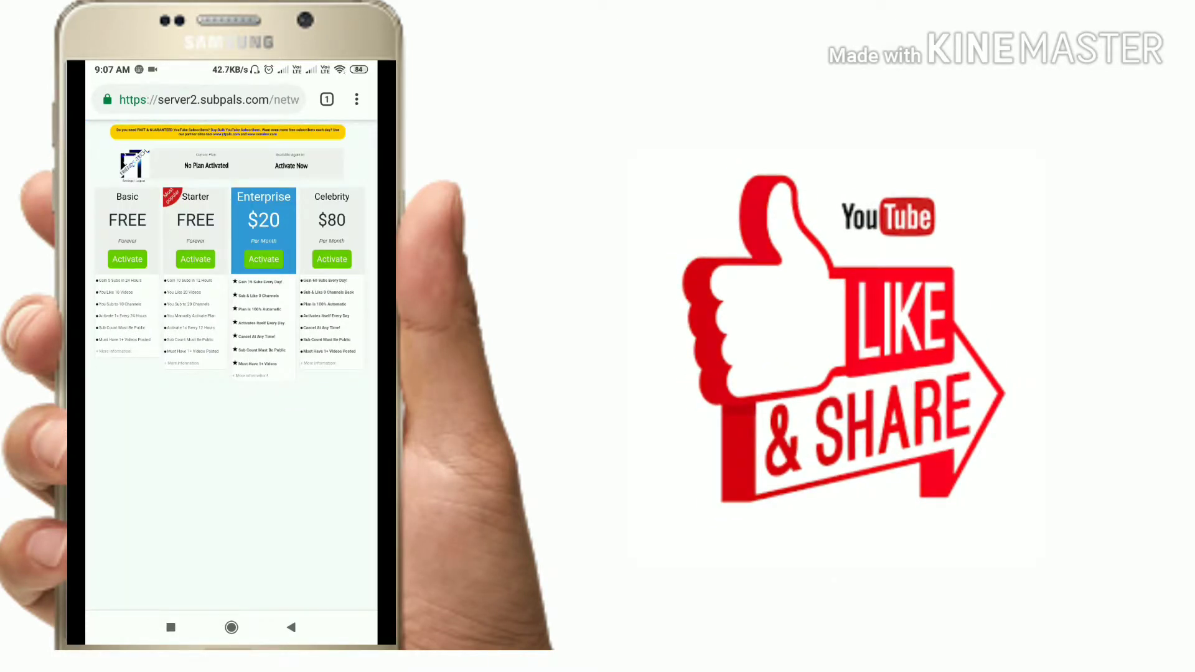
# Step: Bring up Chrome's menu and reach the Desktop site setting over the plans page
pyautogui.click(355, 100)
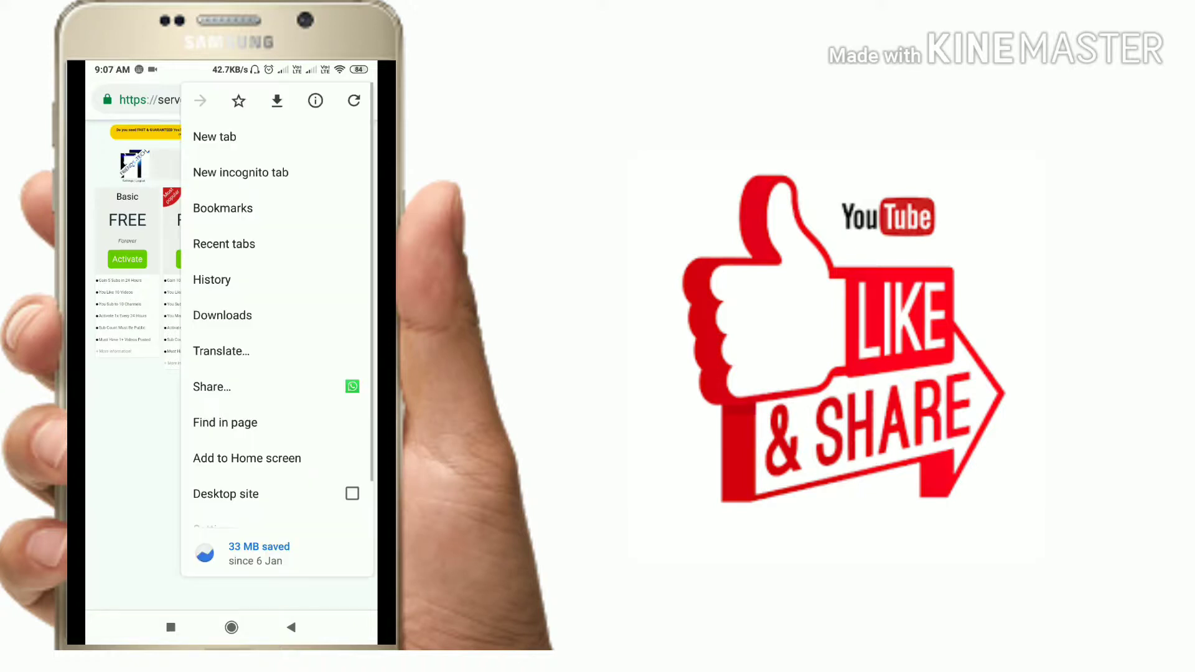
pyautogui.scroll(3)
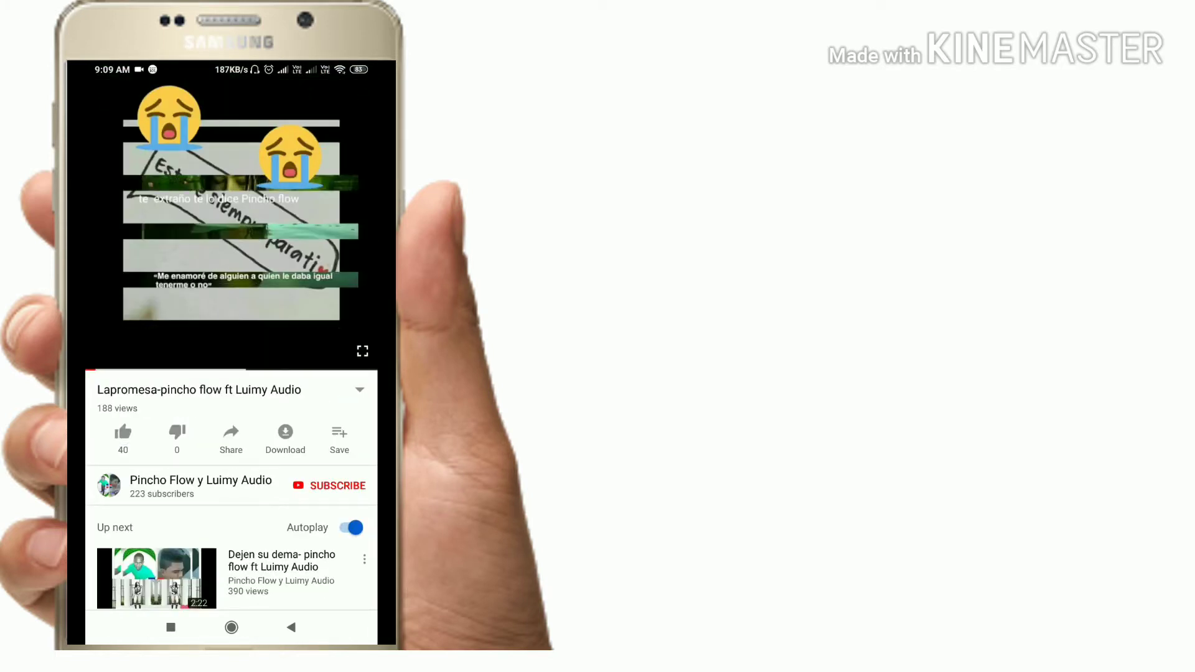
# Step: Like the Lapromesa video and subscribe to the Pincho Flow y Luimy Audio channel
pyautogui.click(124, 432)
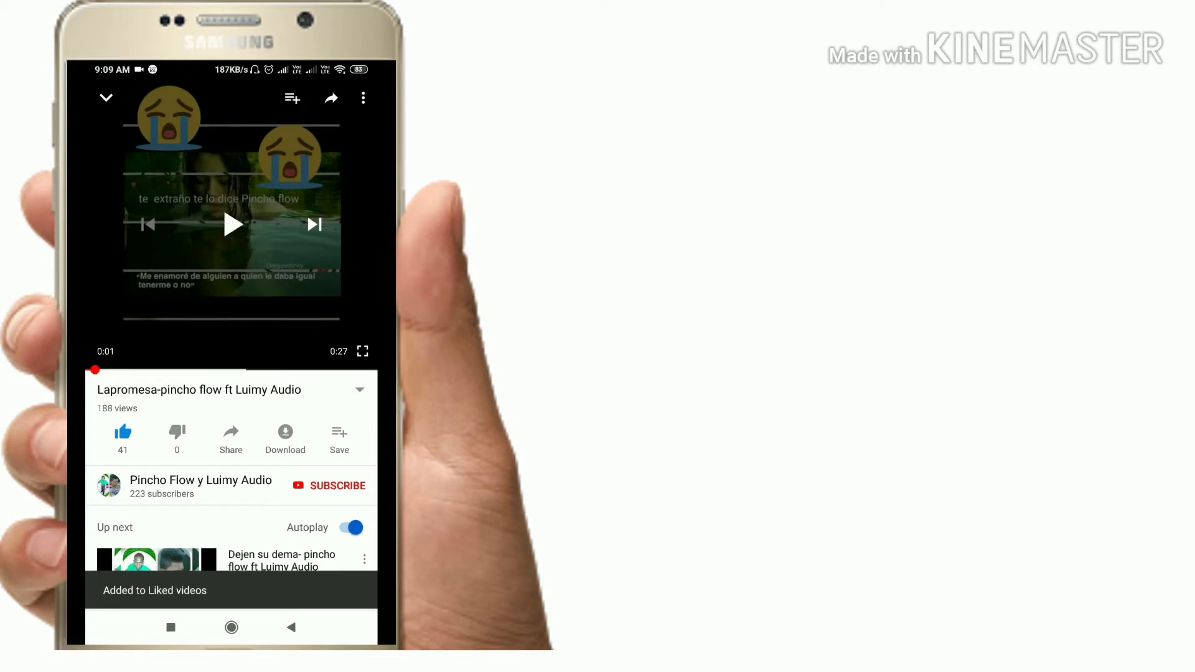
pyautogui.click(336, 486)
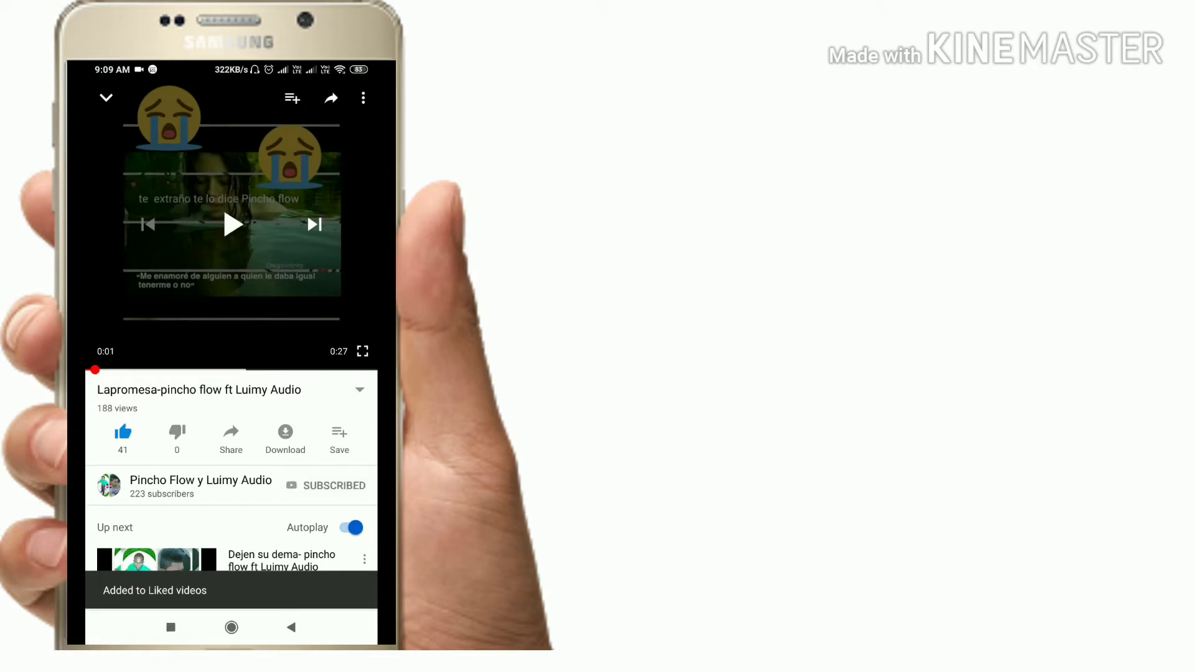
pyautogui.click(333, 485)
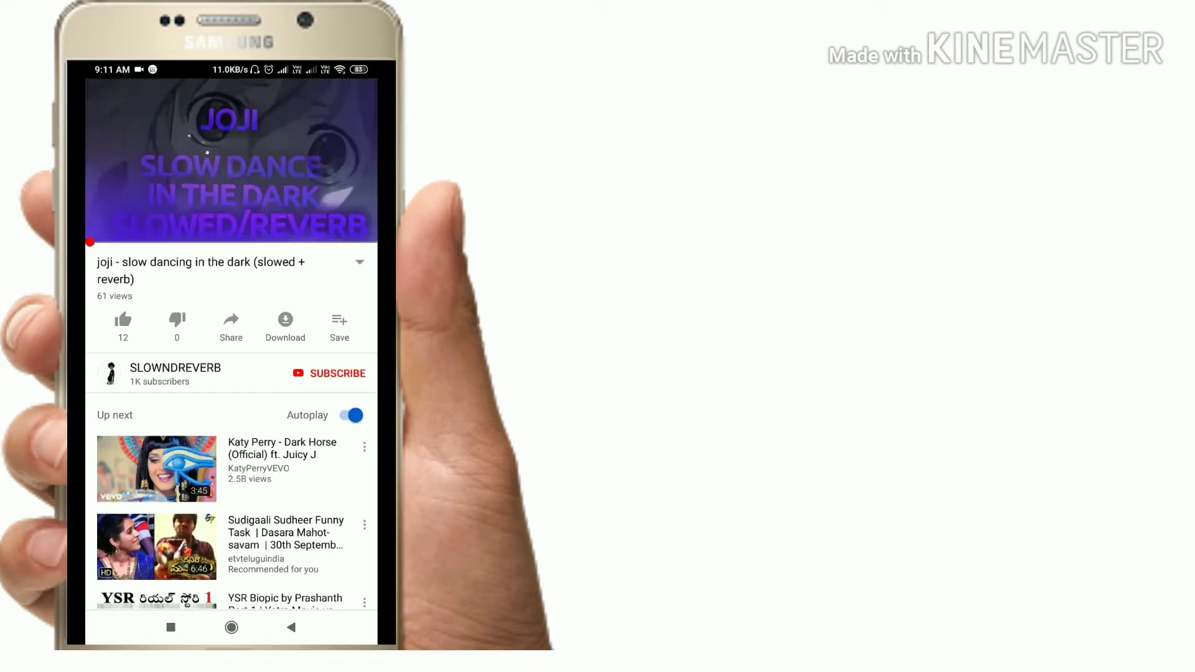
# Step: Like the joji slow dancing video and subscribe to the SLOWNDREVERB channel
pyautogui.click(123, 320)
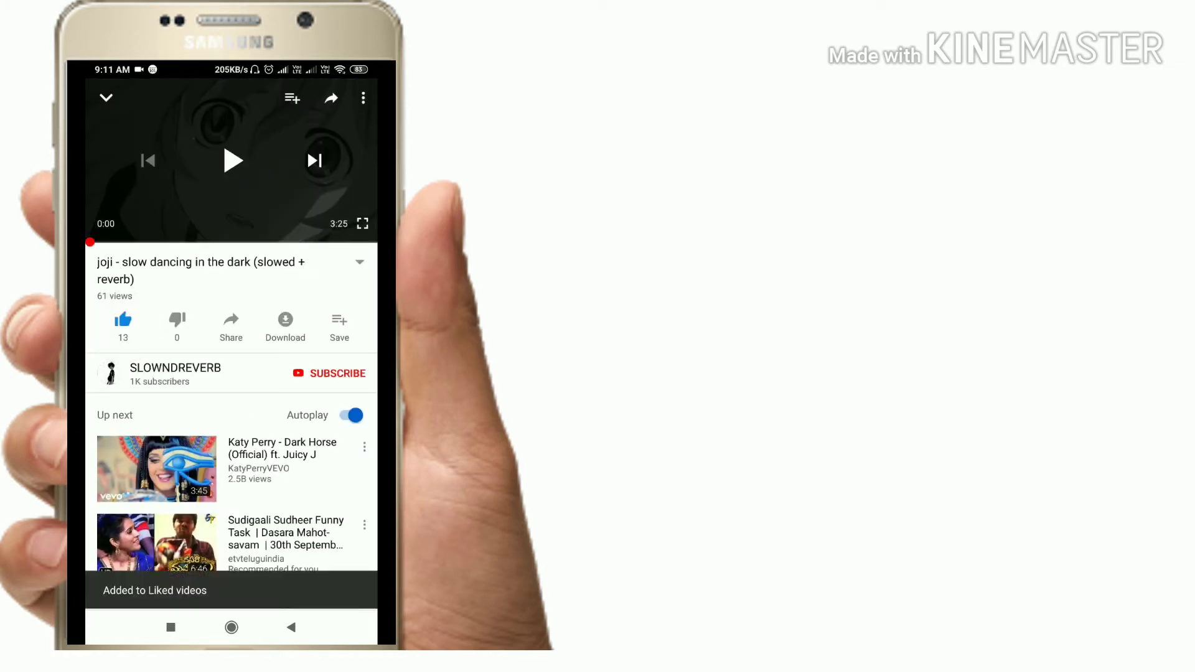
pyautogui.click(327, 374)
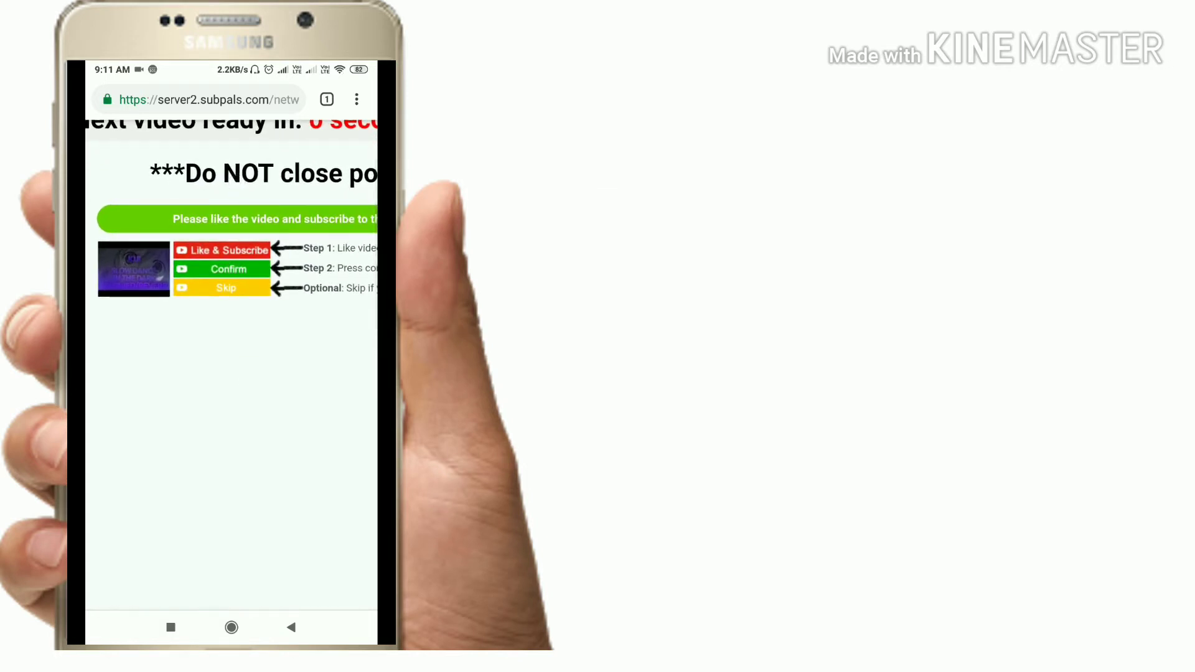
# Step: Confirm the like-and-subscribe exchange, leaving 18 videos remaining
pyautogui.click(222, 269)
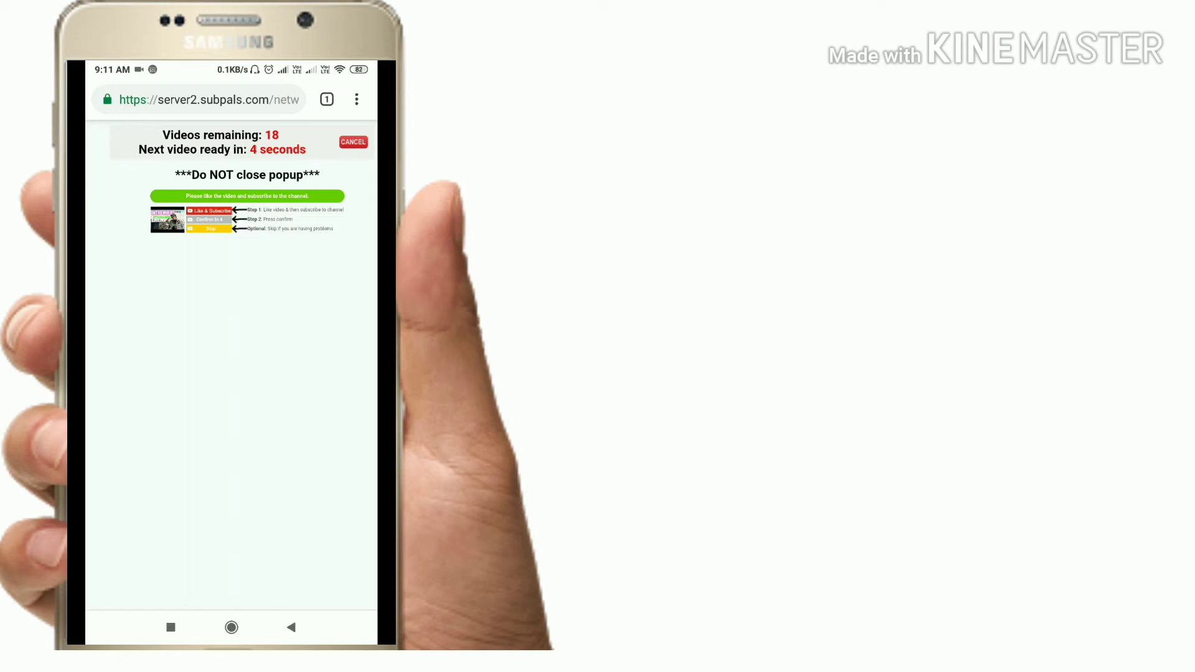
# Step: Switch to Gallery via Recents and view the YouTube Studio screenshot showing 41 subscribers with its options menu
pyautogui.click(170, 627)
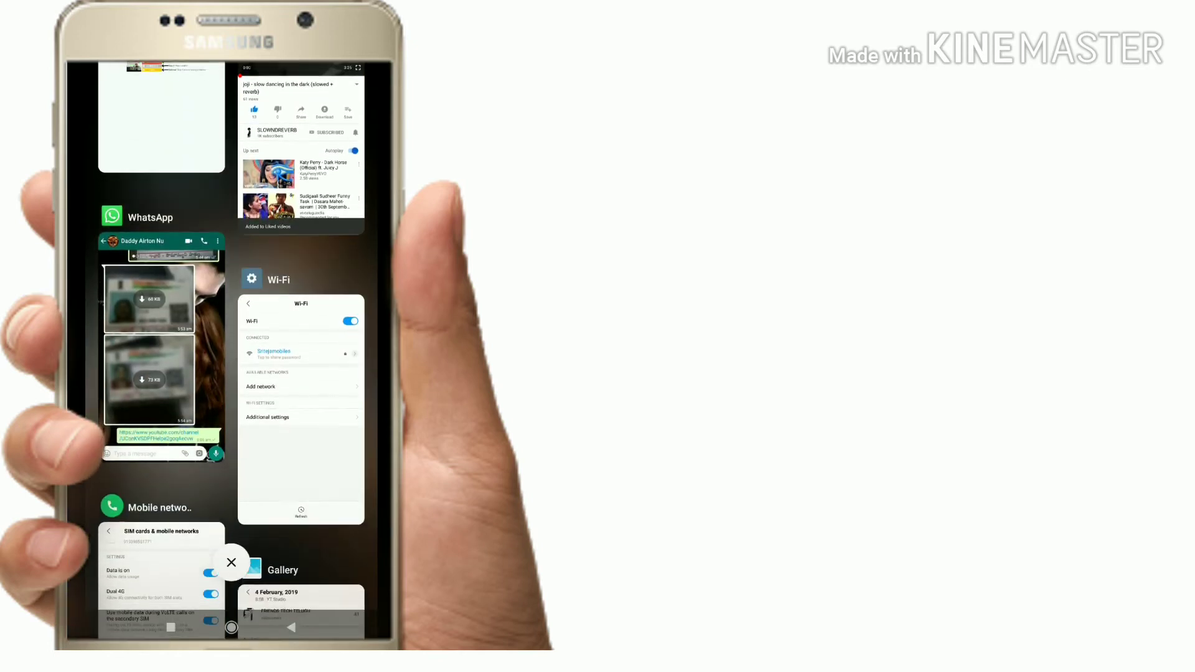
pyautogui.scroll(-3)
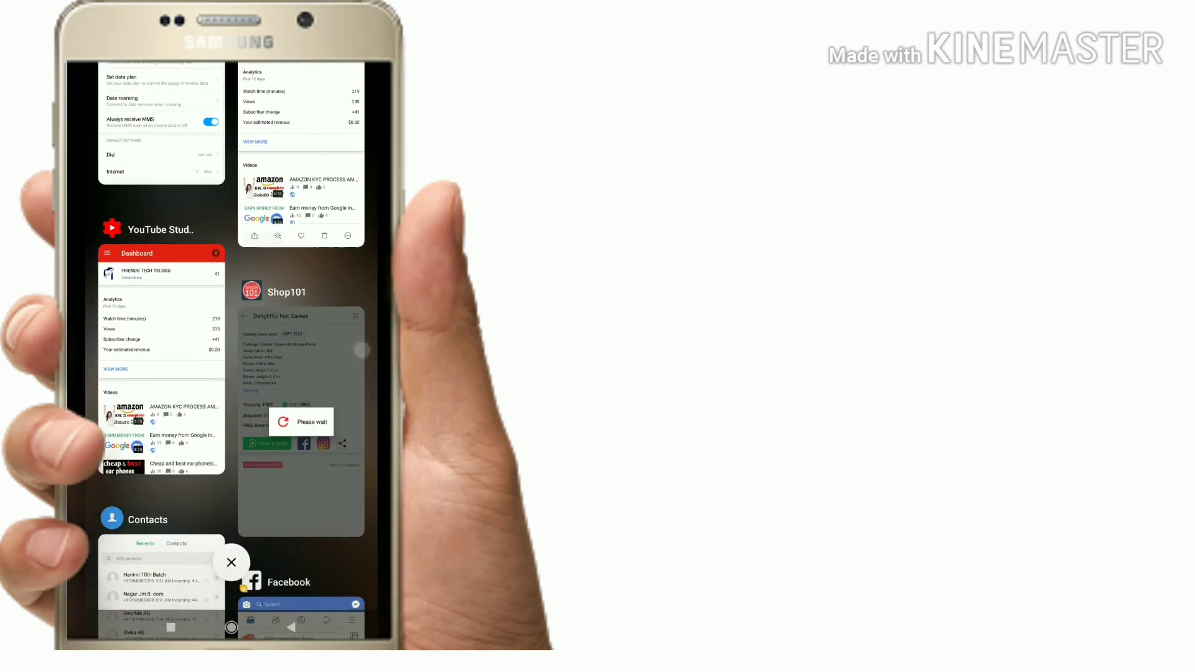
pyautogui.scroll(-3)
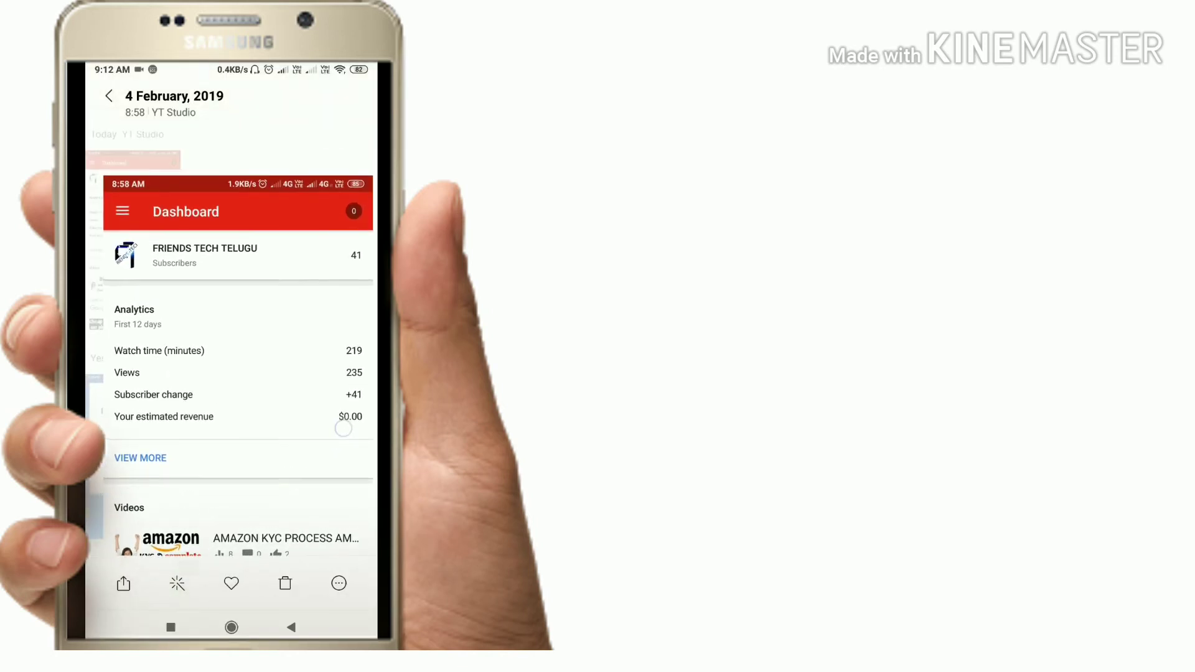
pyautogui.click(110, 99)
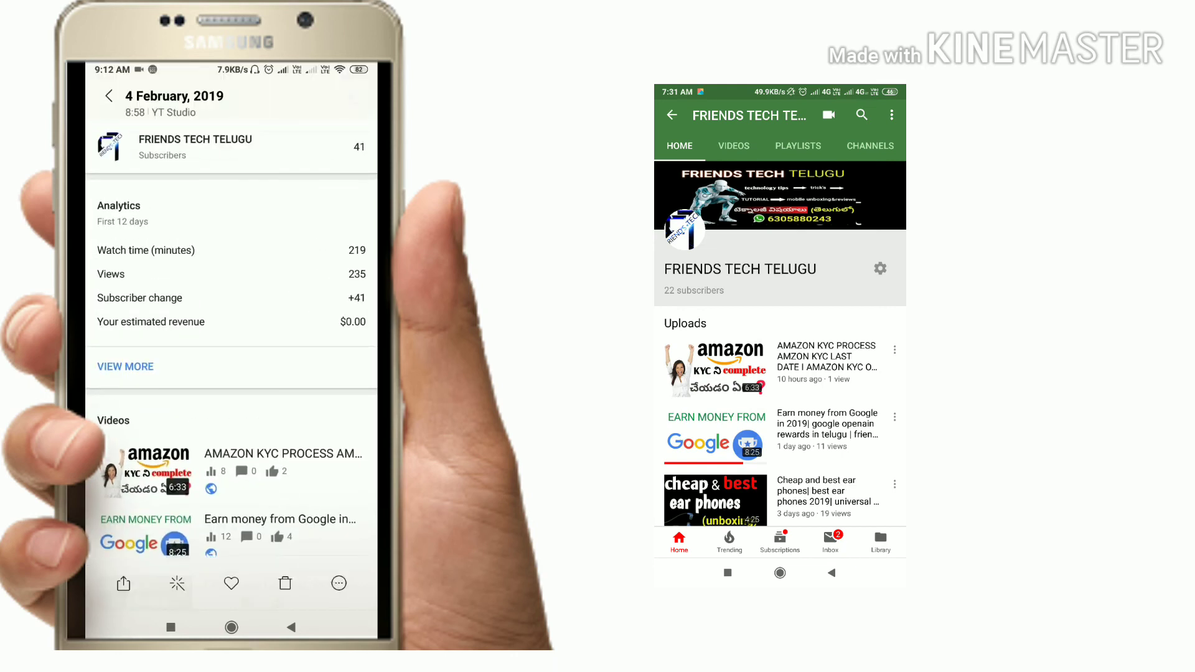
pyautogui.click(338, 583)
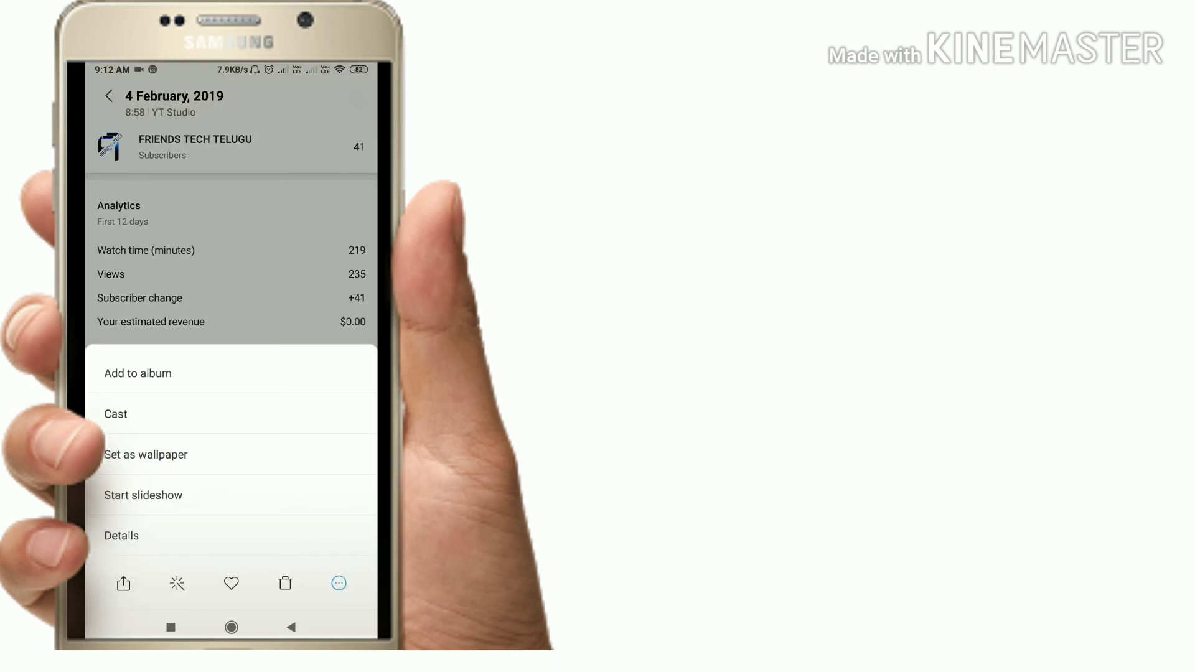